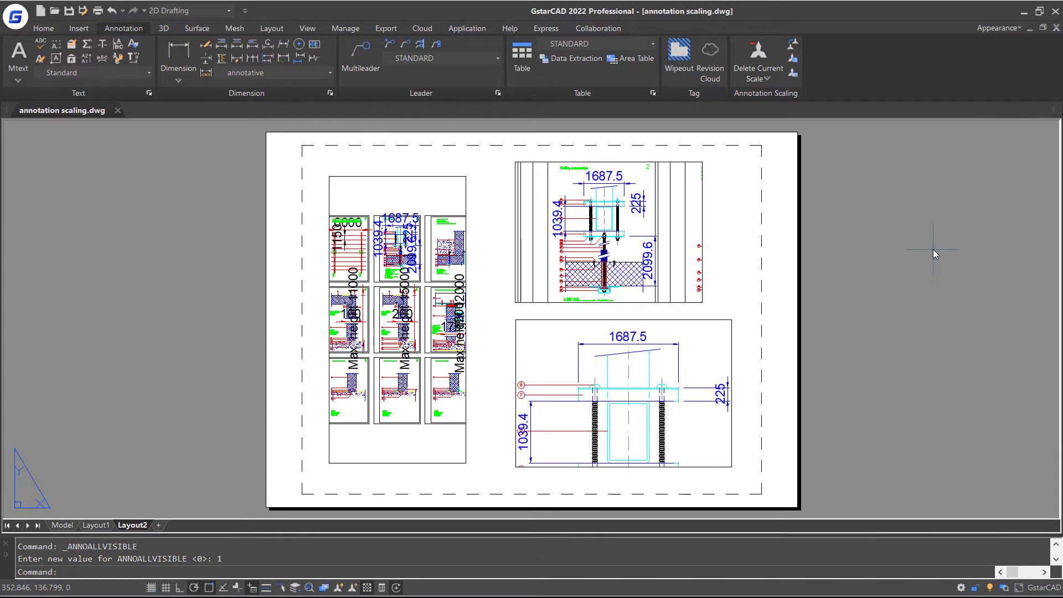
- Select a dimension in the upper-right viewport for Add/Delete Scales editing
{"action": "left_click", "coordinate": [542, 198]}
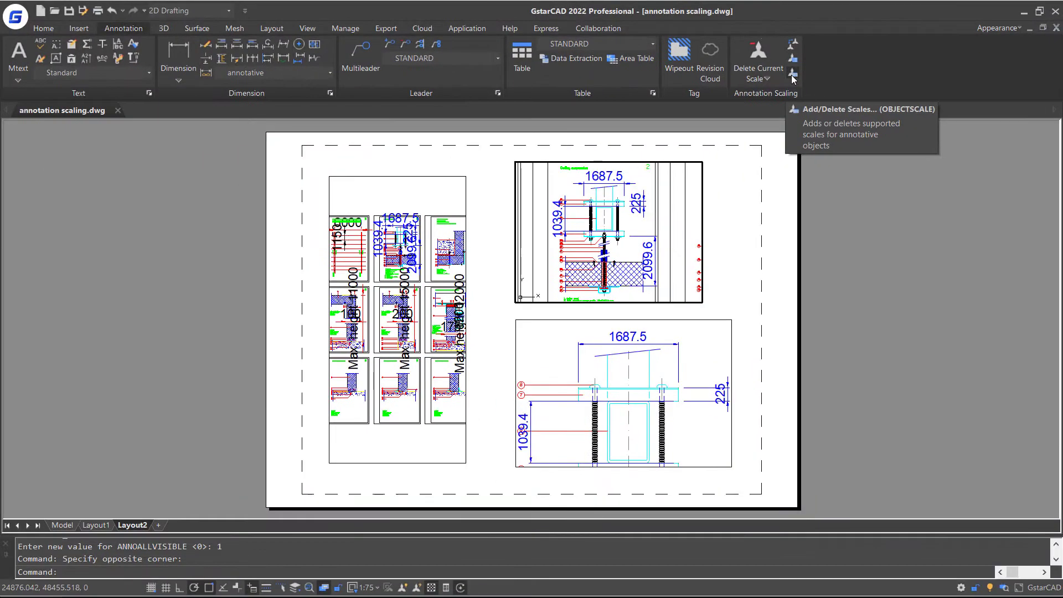
{"action": "left_click", "coordinate": [791, 78]}
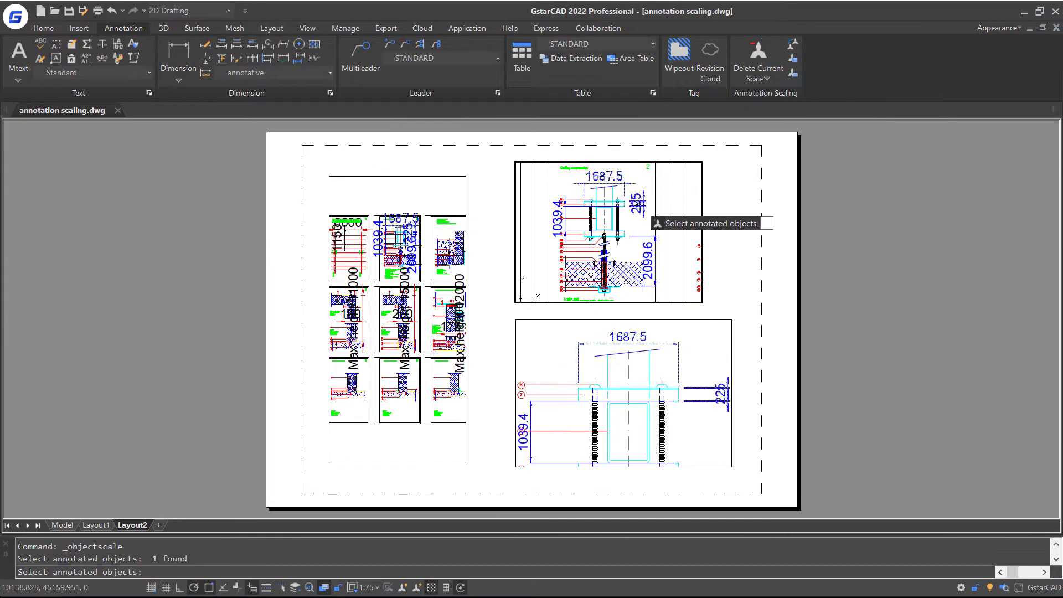
{"action": "left_click", "coordinate": [629, 249]}
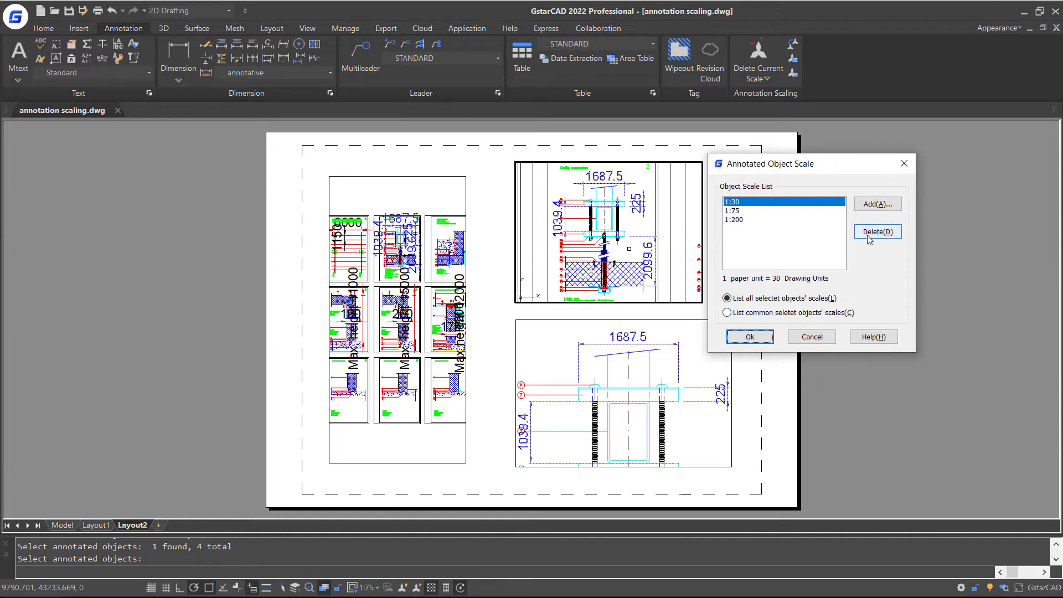
- Delete the 1:30 and 1:200 scales so the dimension keeps only 1:75
{"action": "left_click", "coordinate": [877, 232]}
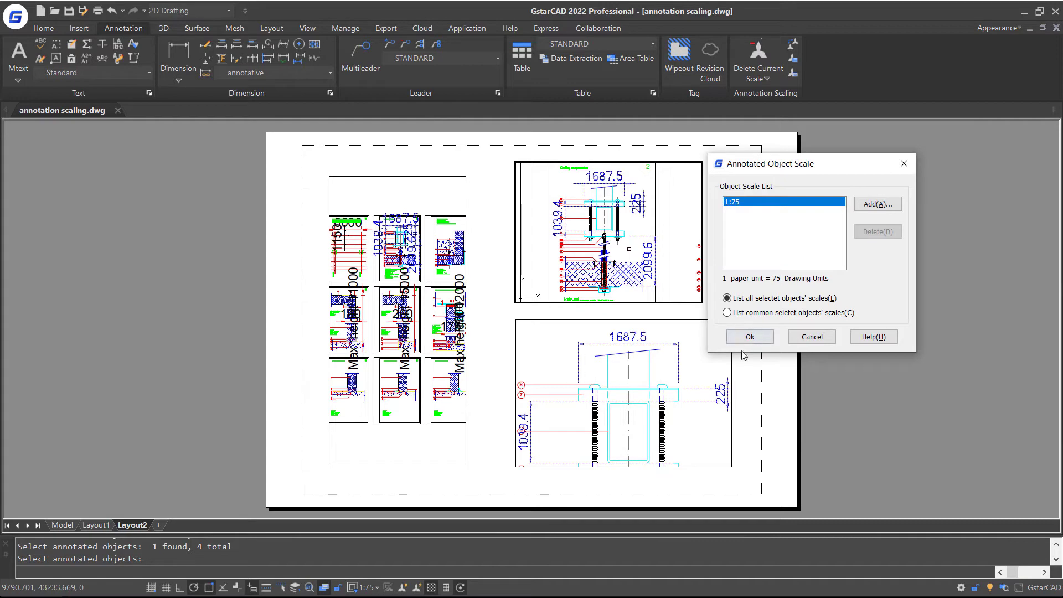
{"action": "left_click", "coordinate": [750, 337]}
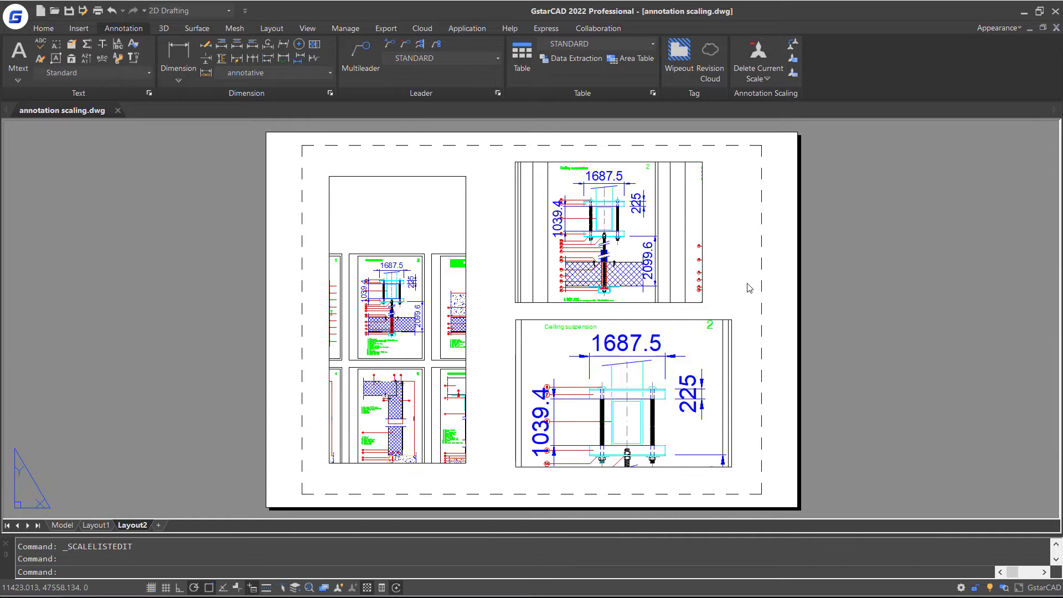
- Activate the lower-right viewport to view its enlarged dimension tags
{"action": "left_click", "coordinate": [697, 340]}
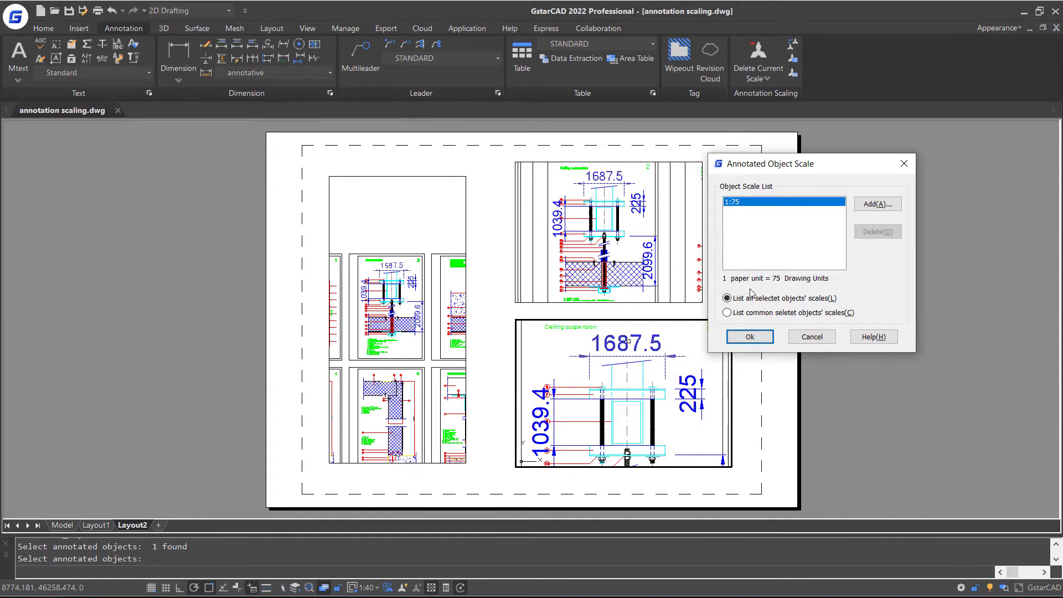
{"action": "left_click", "coordinate": [748, 336]}
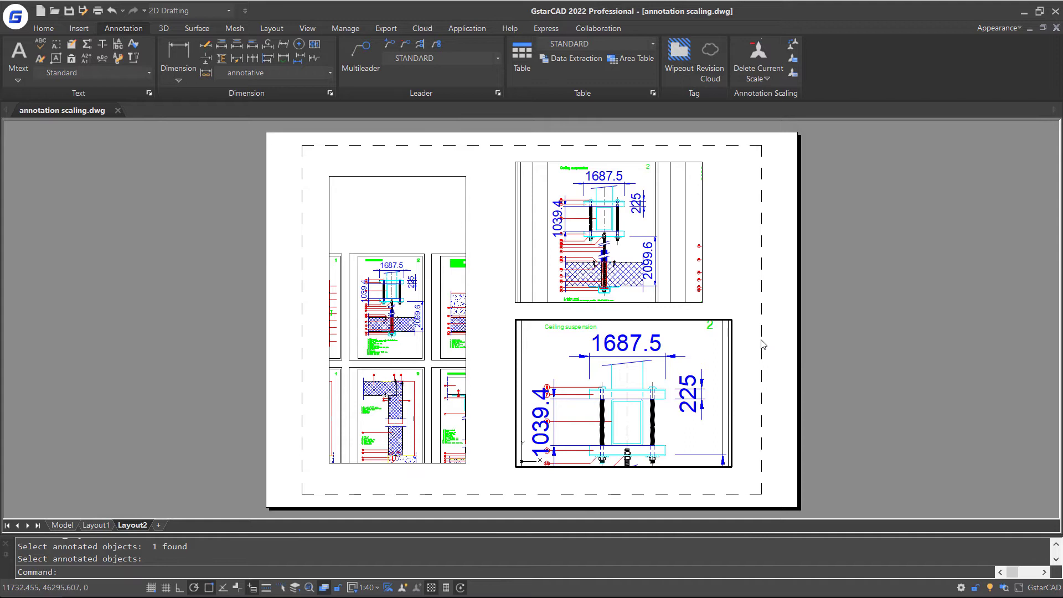
{"action": "left_click", "coordinate": [791, 61]}
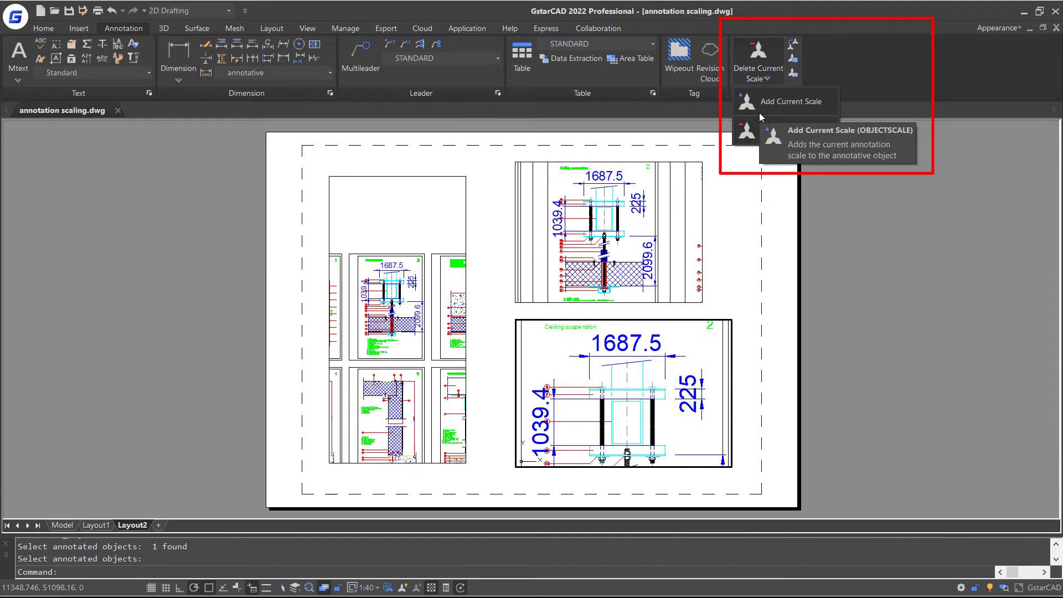
- Add the current 1:40 and 1:125 viewport scales to the dimensions
{"action": "left_click", "coordinate": [783, 100]}
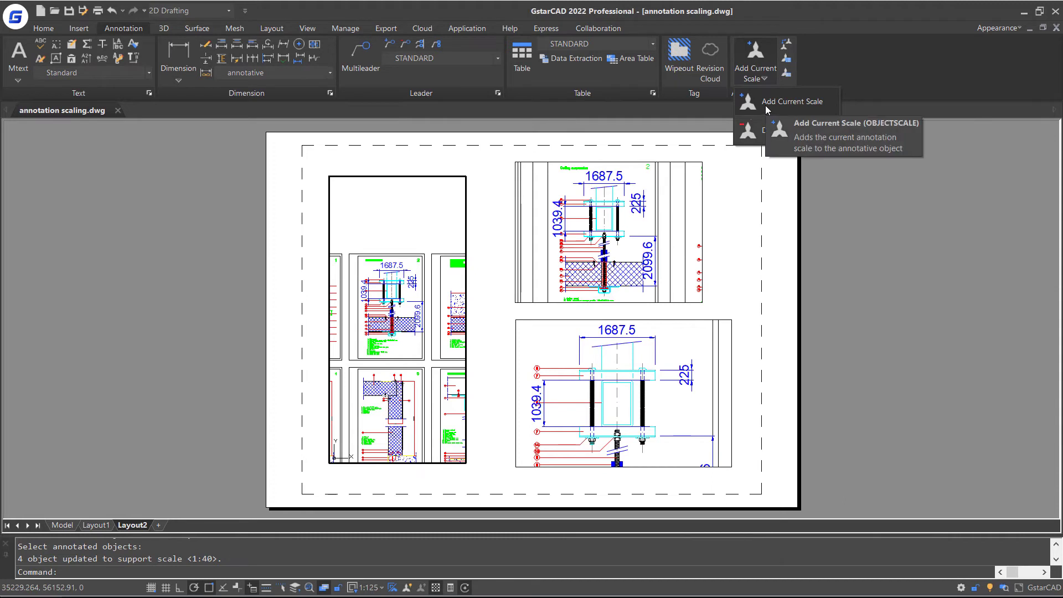
{"action": "left_click", "coordinate": [786, 101]}
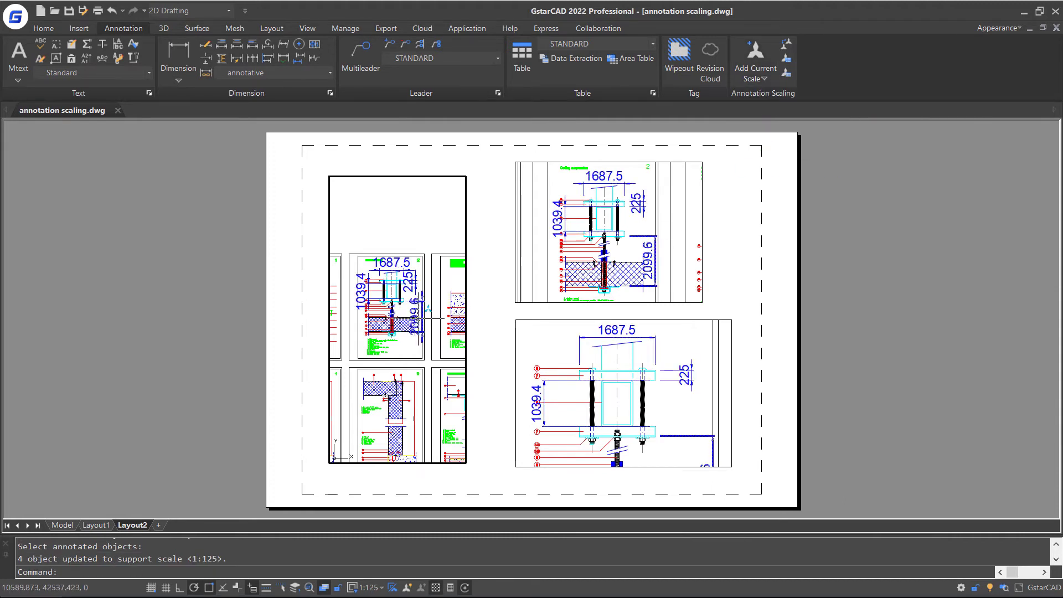
{"action": "mouse_move", "coordinate": [535, 270]}
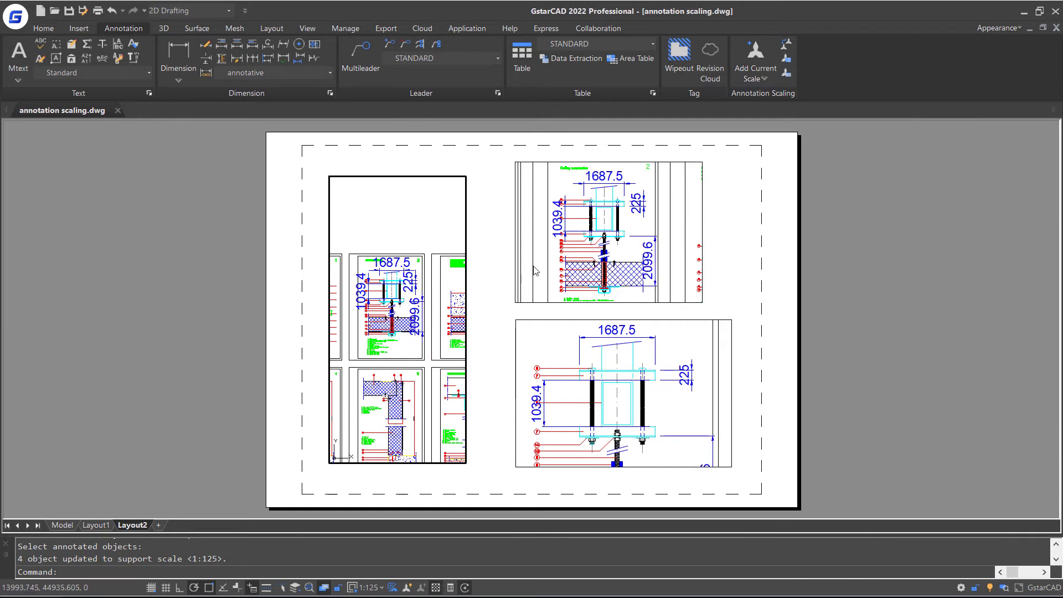
{"action": "mouse_move", "coordinate": [898, 288]}
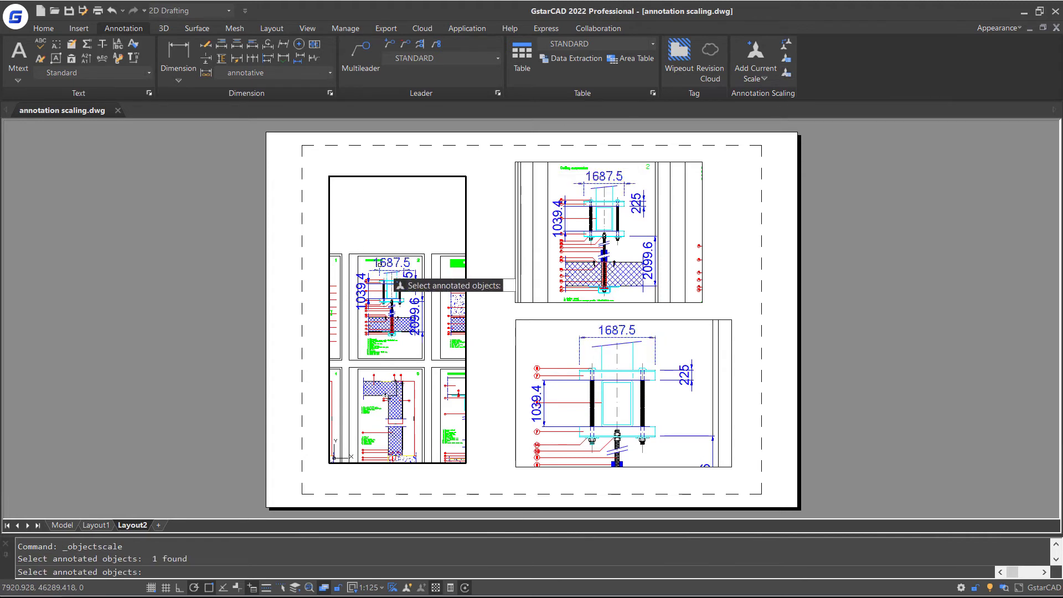
{"action": "key", "text": "Return"}
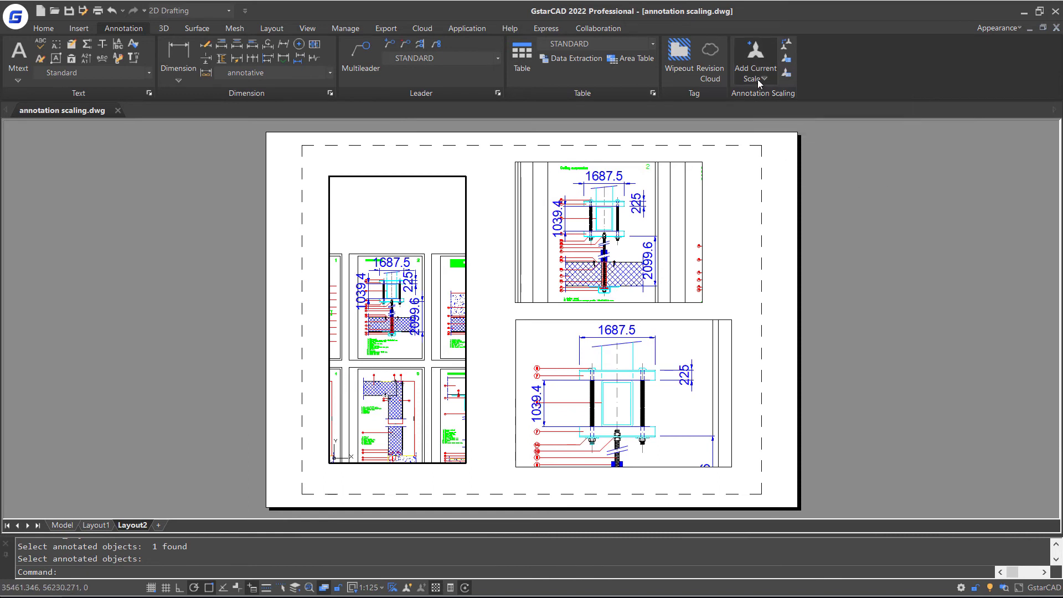
- Show the Add Current Scale / Delete Current Scale choices
{"action": "left_click", "coordinate": [754, 73]}
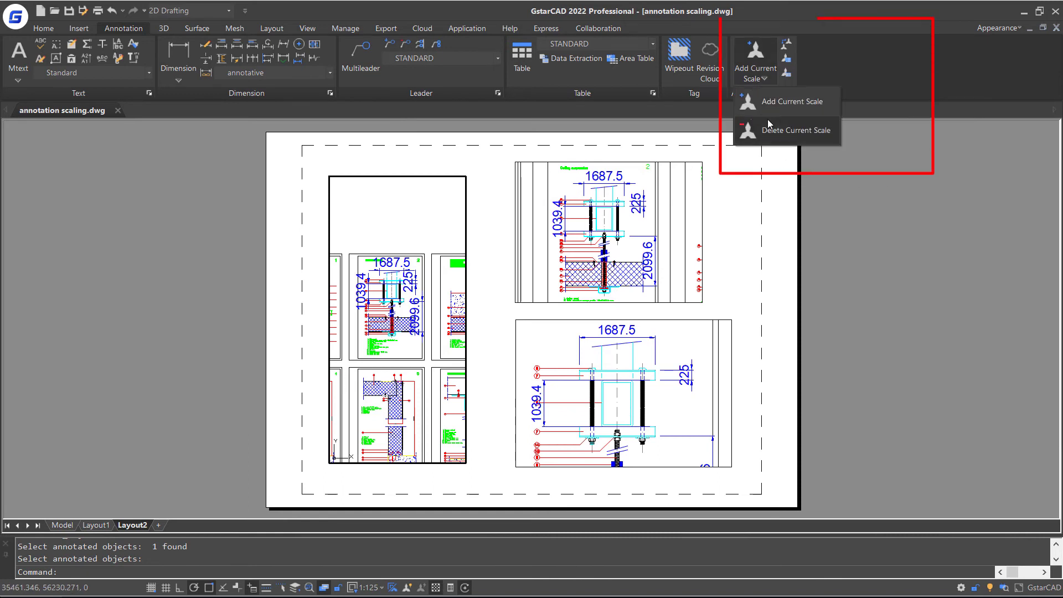
{"action": "mouse_move", "coordinate": [799, 130]}
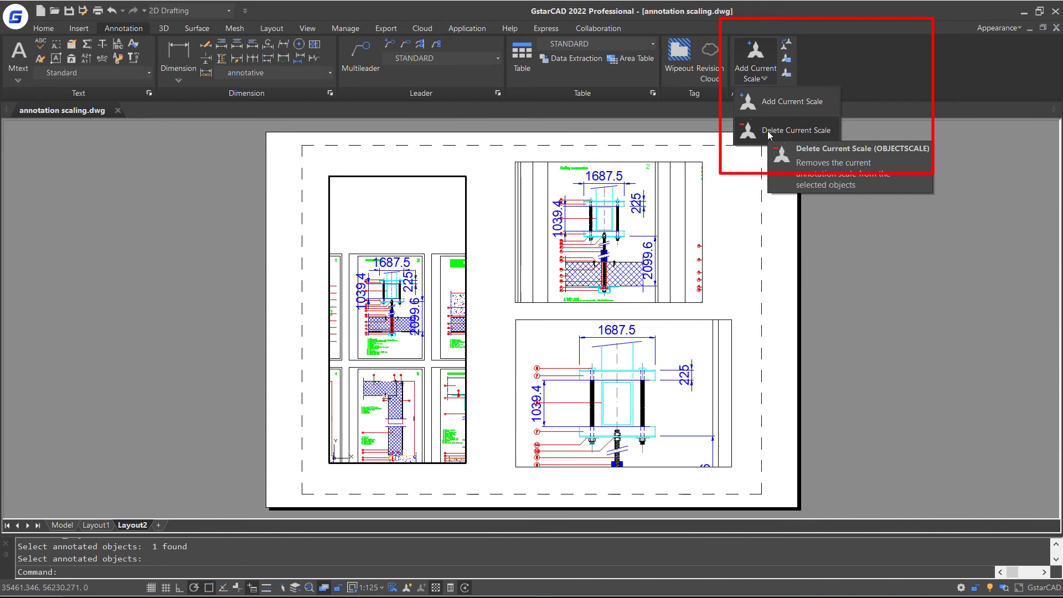